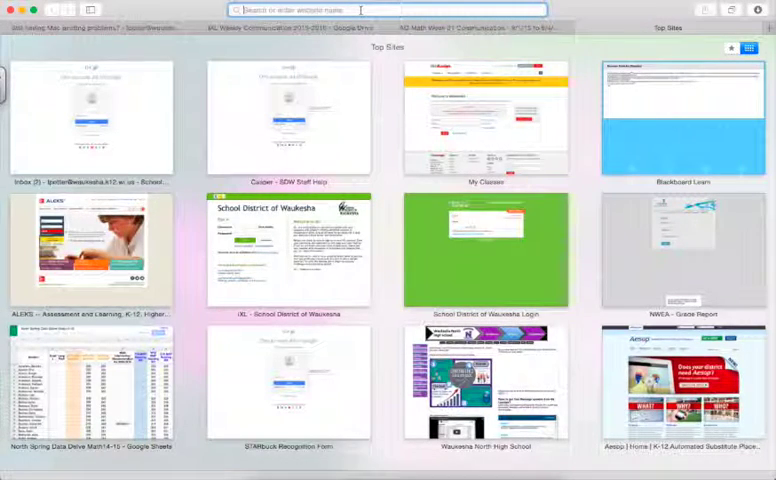
Sign in to IXL through the Waukesha district page at ixl.com/signin/waukesha
type("https://www.ixl.com/signin/waukesha")
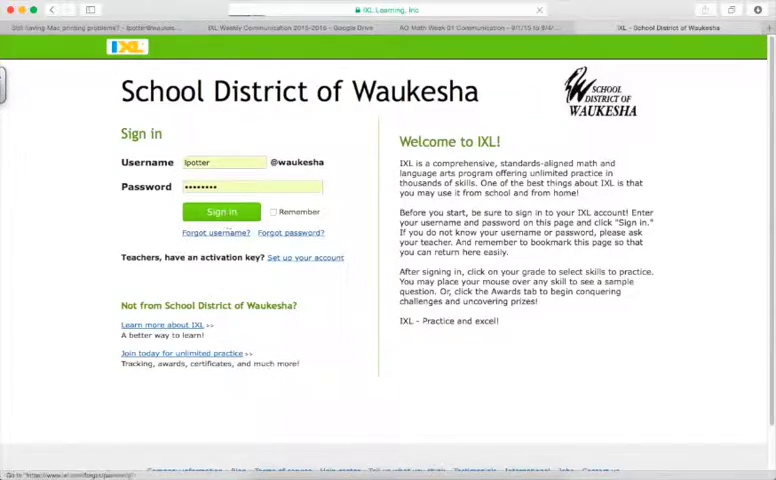
left_click(220, 212)
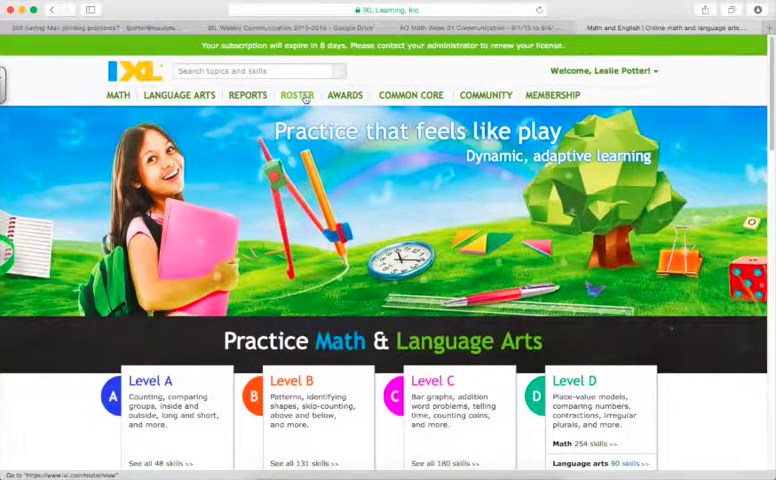
Open the Reports section showing the class status chart and usage graph
left_click(296, 96)
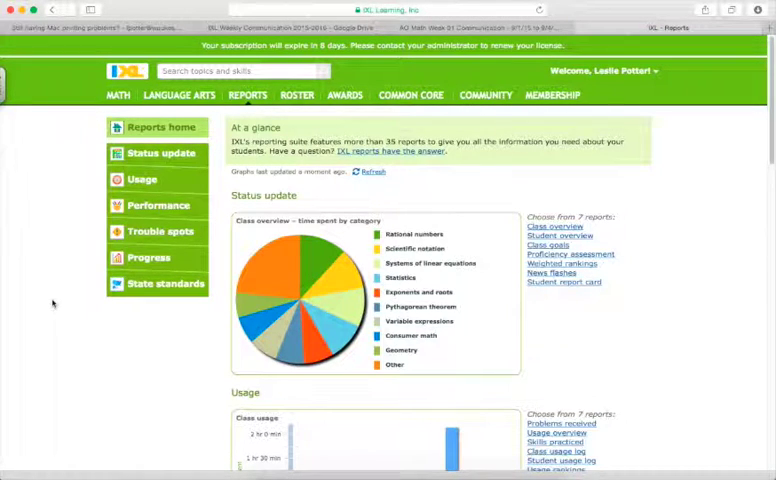
mouse_move(92, 208)
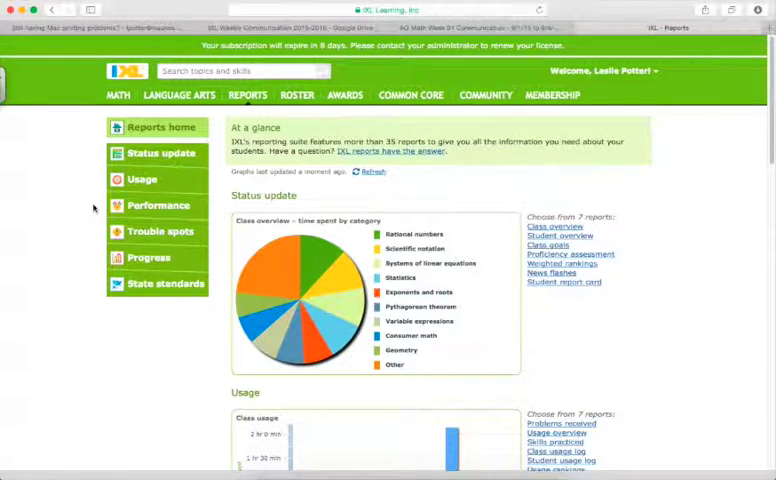
mouse_move(64, 288)
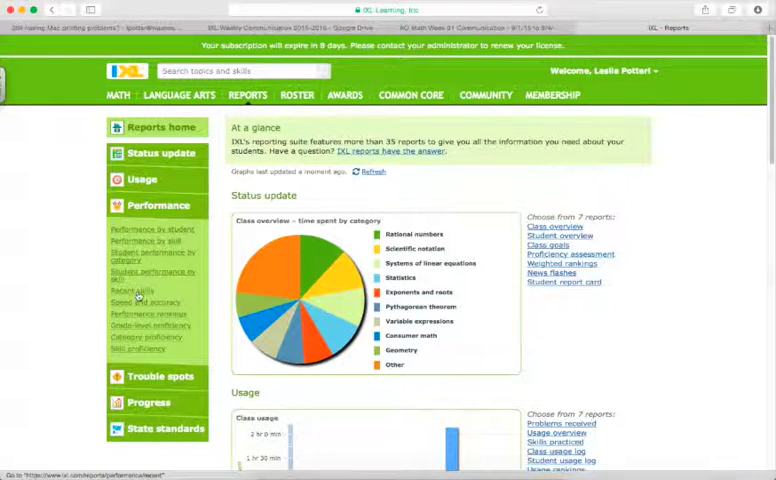
Open the Recent skills report under Performance and browse its date-range options
left_click(132, 290)
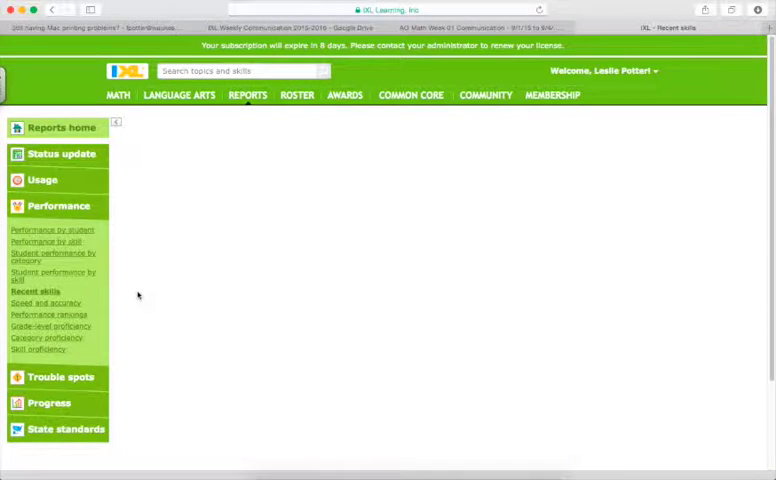
left_click(38, 292)
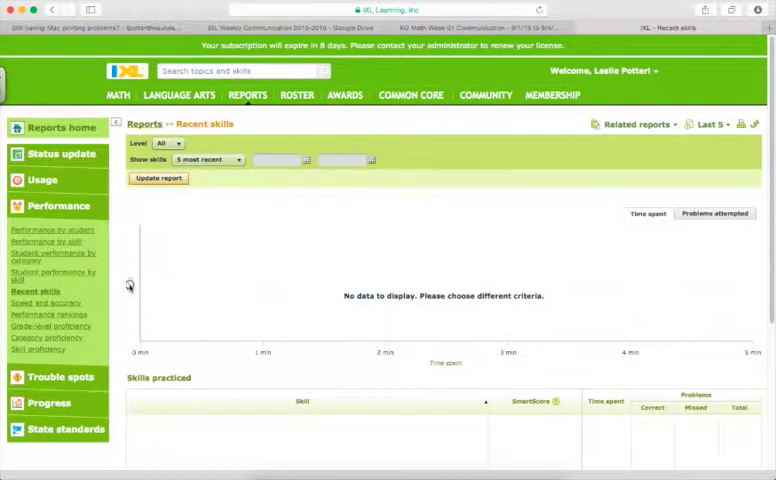
left_click(160, 178)
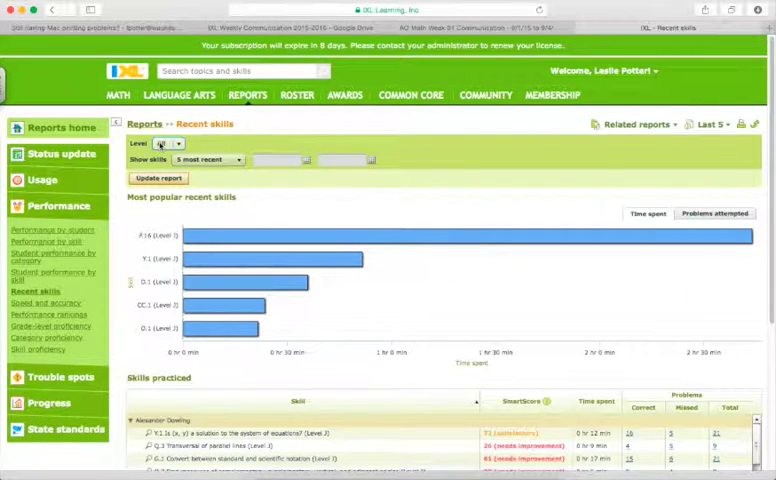
left_click(170, 144)
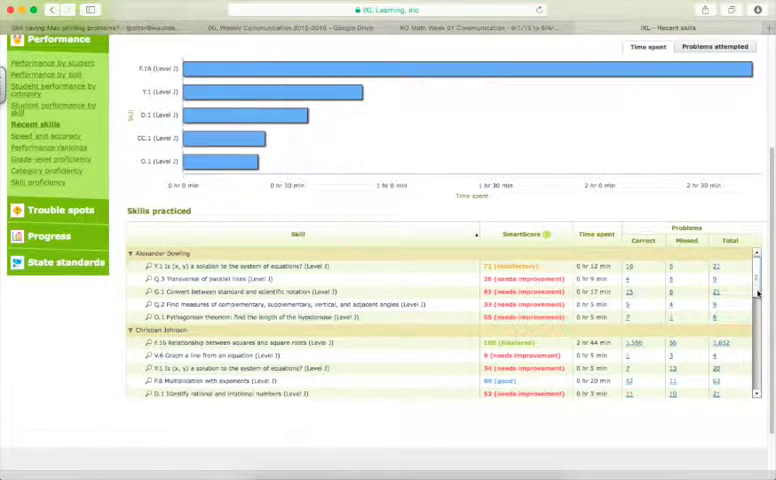
Scroll through the per-student Skills practiced table
scroll("down", 3)
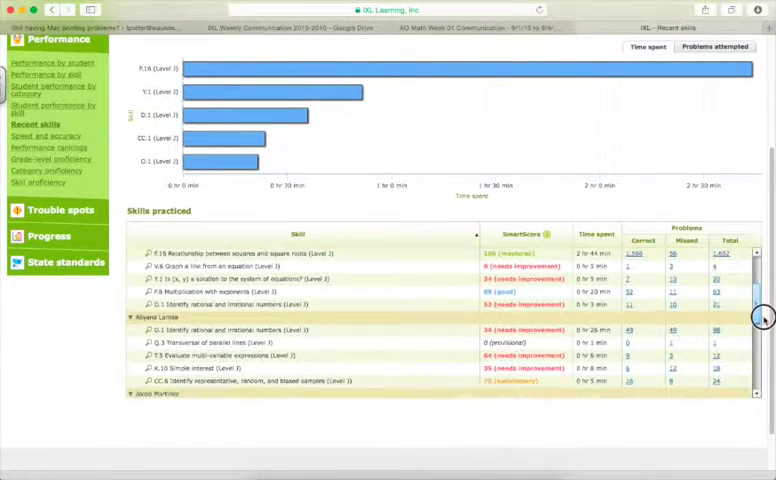
scroll("down", 3)
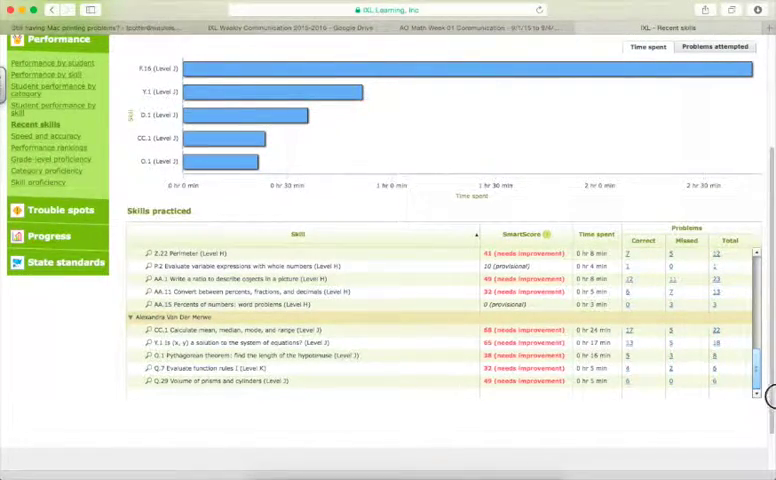
scroll("down", 3)
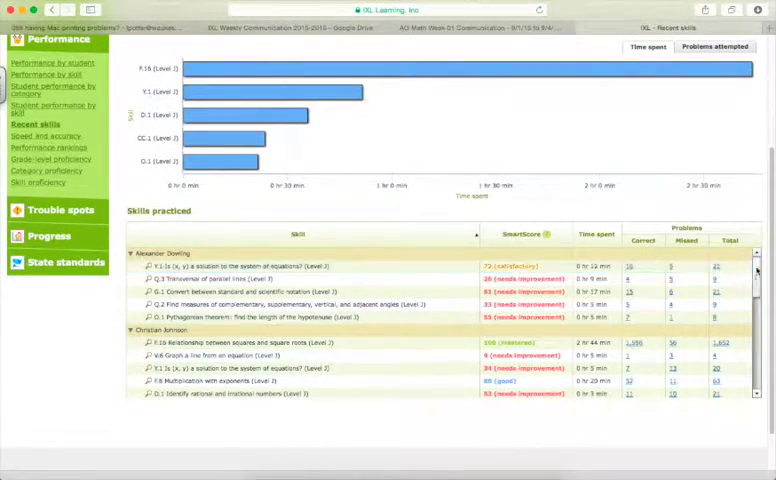
scroll("down", 3)
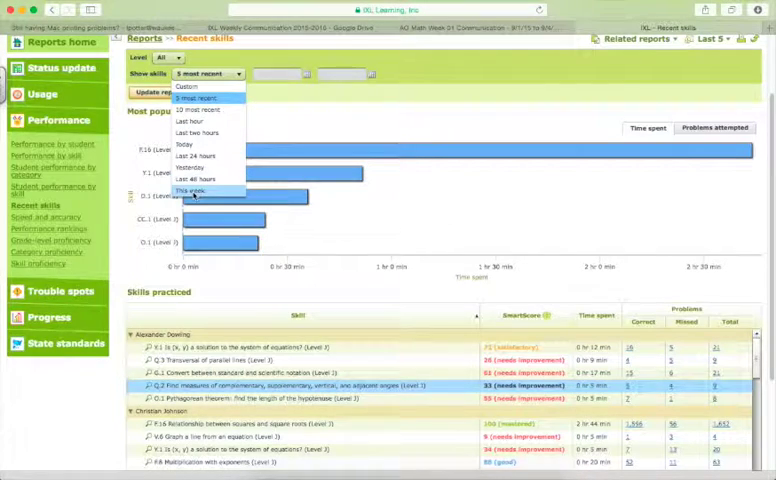
Limit skills shown to This week with start and end days picked in August 2015
left_click(196, 190)
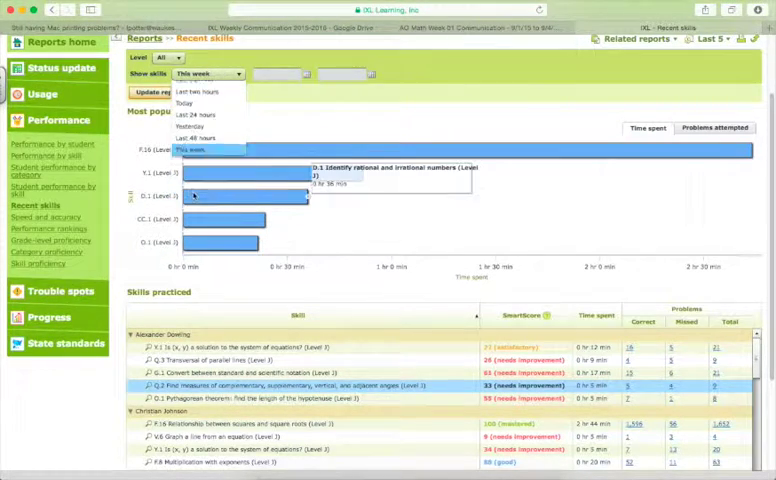
left_click(196, 150)
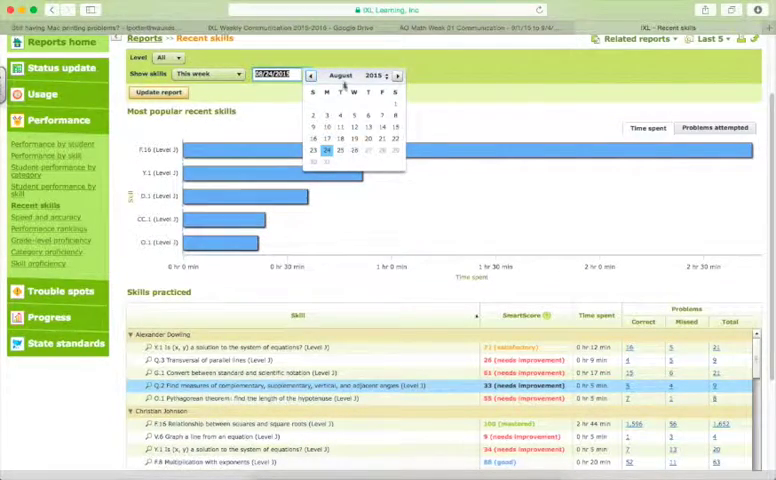
left_click(340, 148)
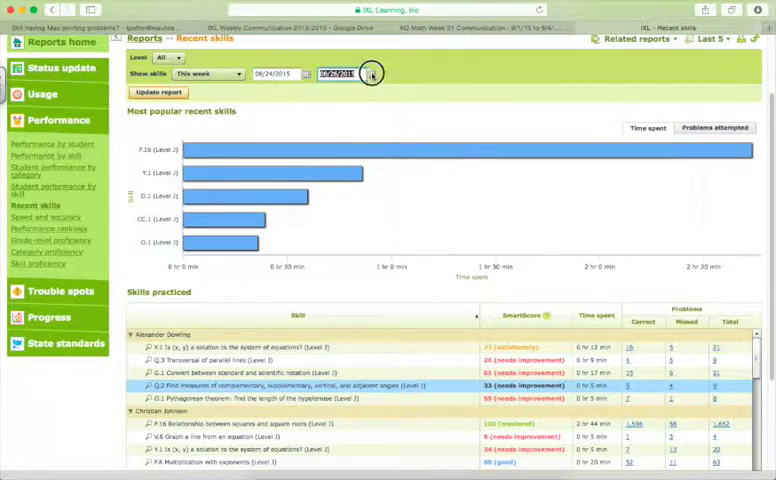
left_click(372, 72)
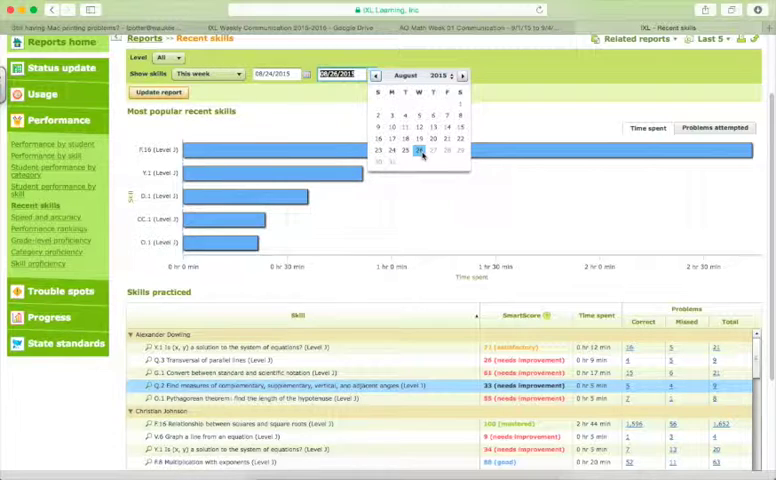
left_click(404, 152)
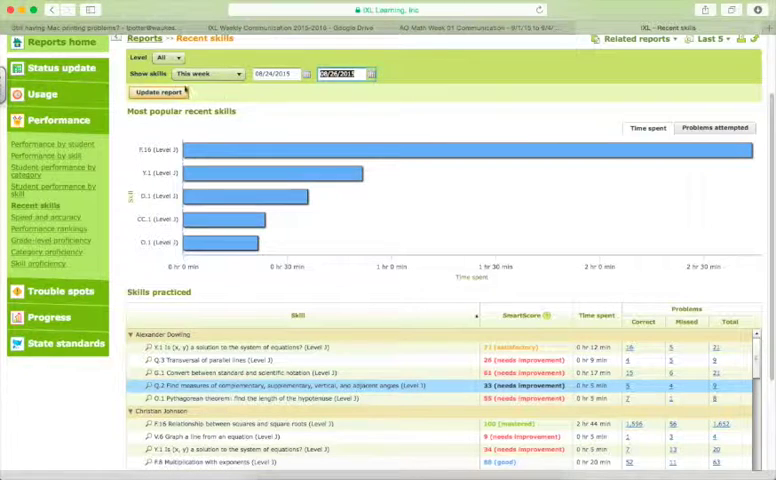
Update the report for the chosen dates, which returns no data
left_click(158, 92)
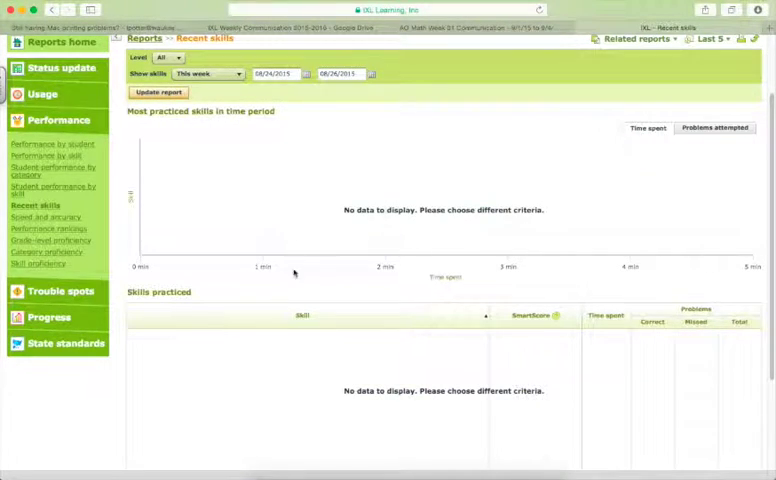
scroll("down", 3)
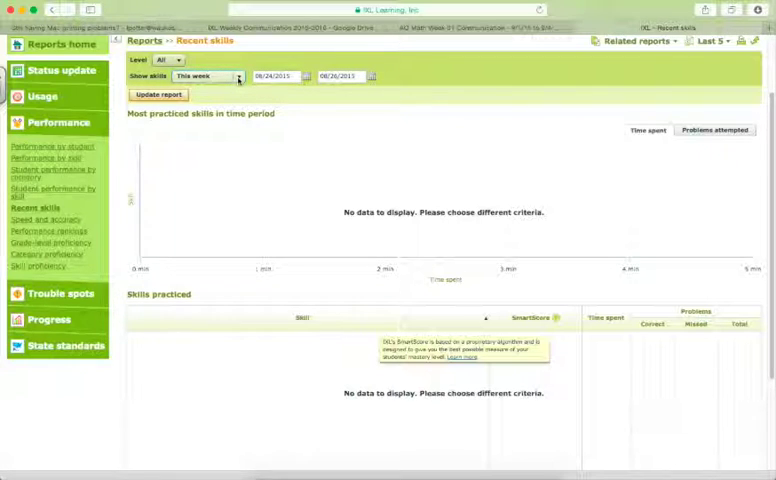
Switch to a Custom range with start and end days in August 2015
left_click(204, 76)
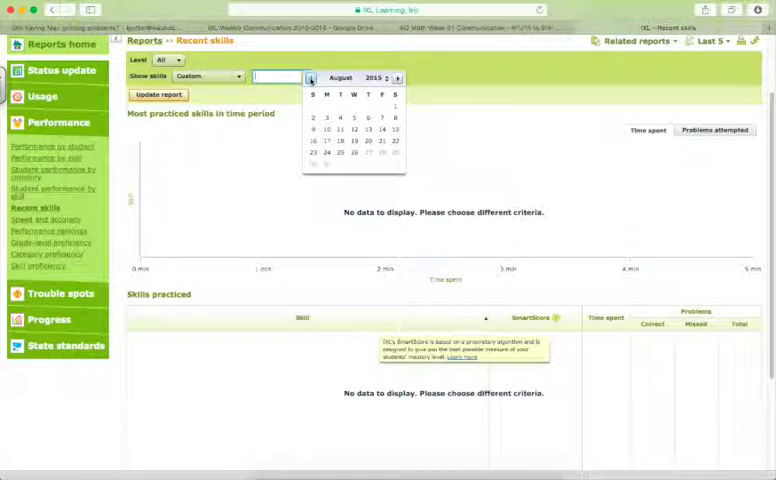
left_click(312, 142)
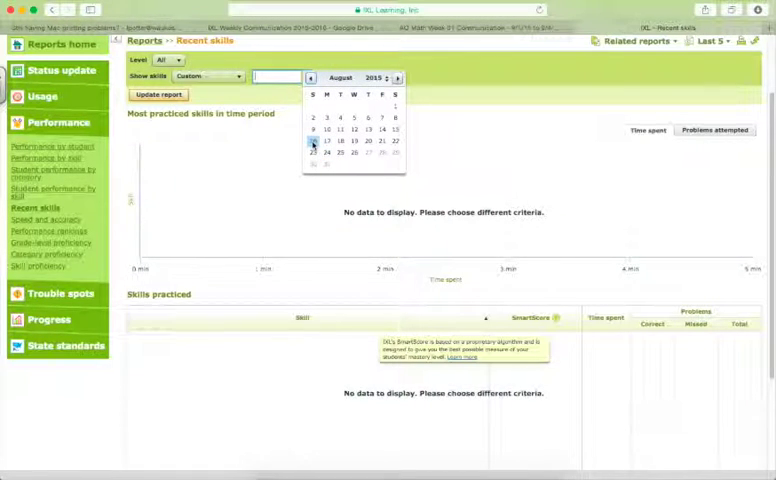
left_click(312, 140)
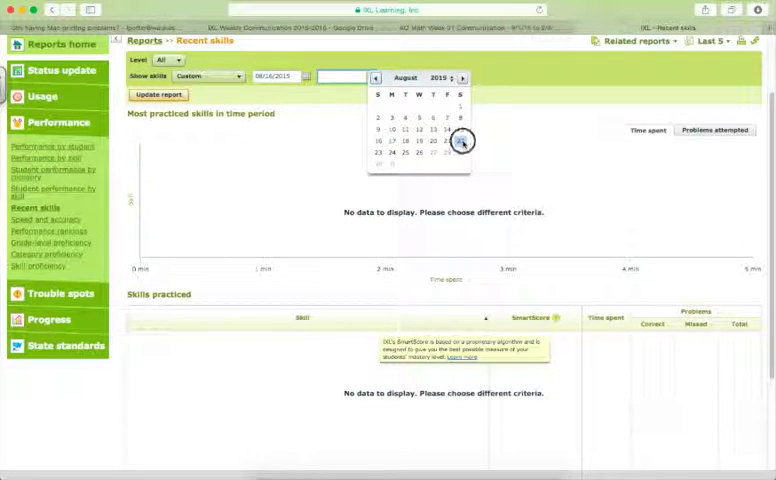
left_click(460, 142)
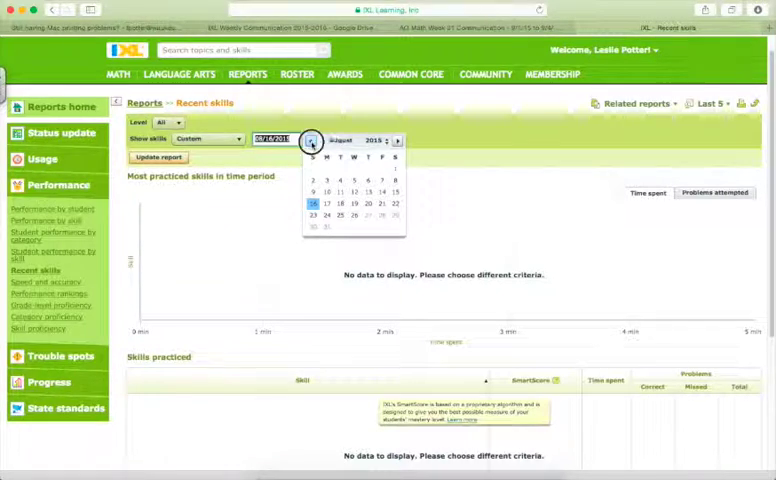
Adjust the start and end days and update the report so practiced skills and scores appear
left_click(312, 140)
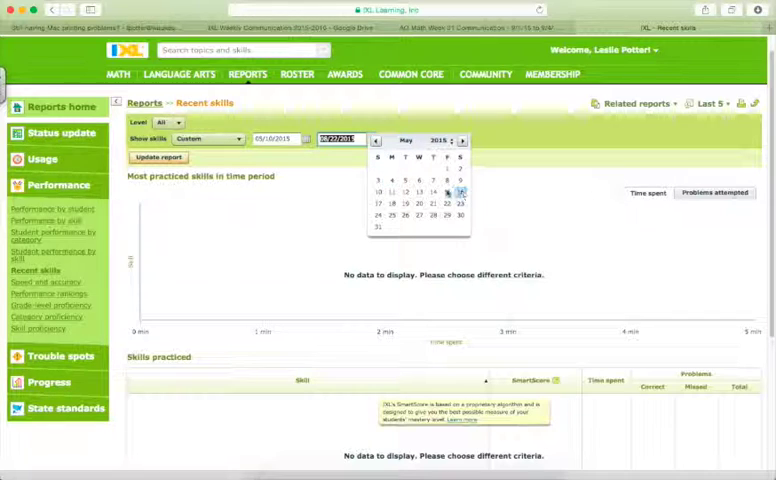
left_click(458, 192)
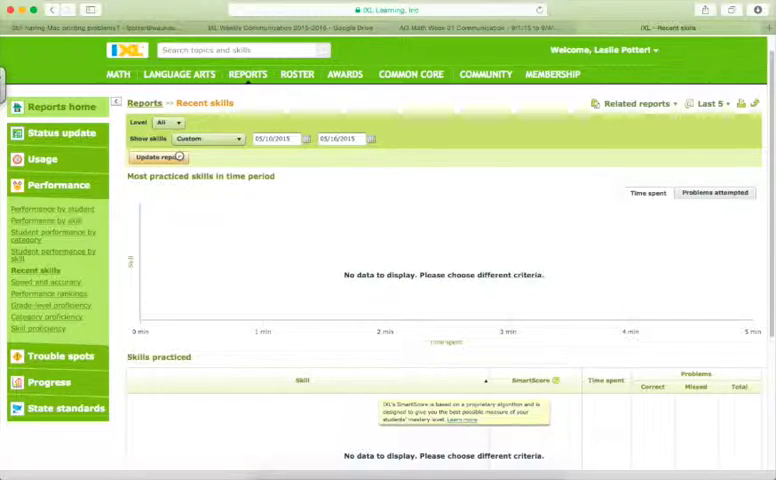
left_click(156, 156)
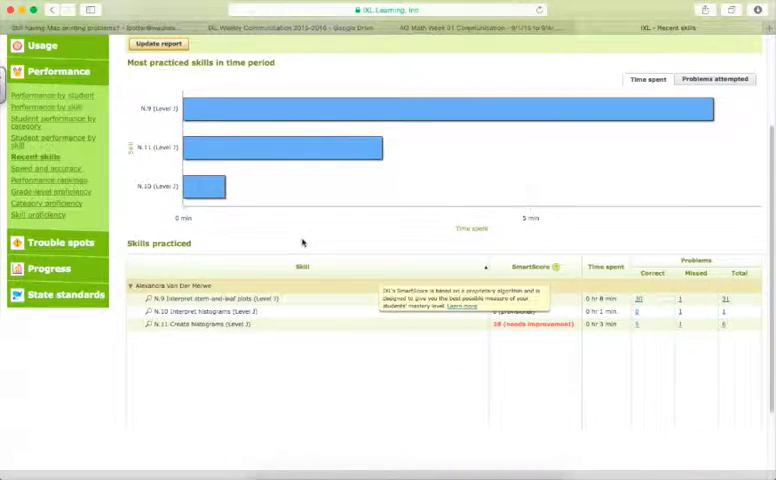